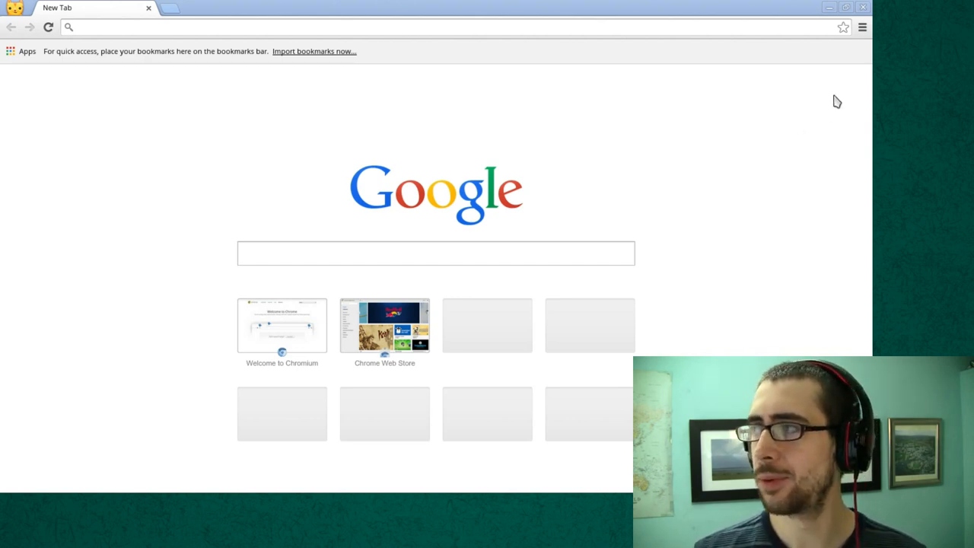
{"action": "mouse_move", "coordinate": [863, 29]}
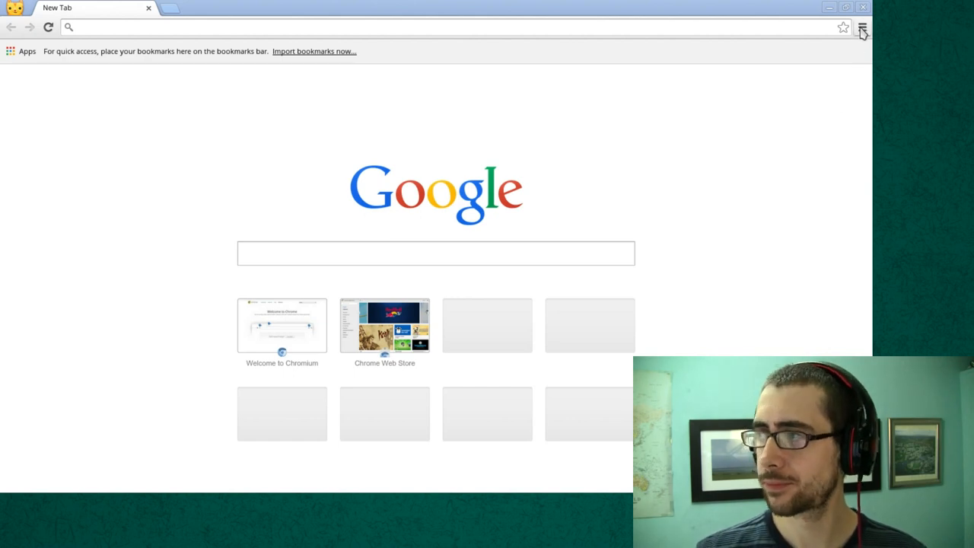
Bring up Chromium's main menu from the toolbar's three-bar icon
{"action": "left_click", "coordinate": [864, 28]}
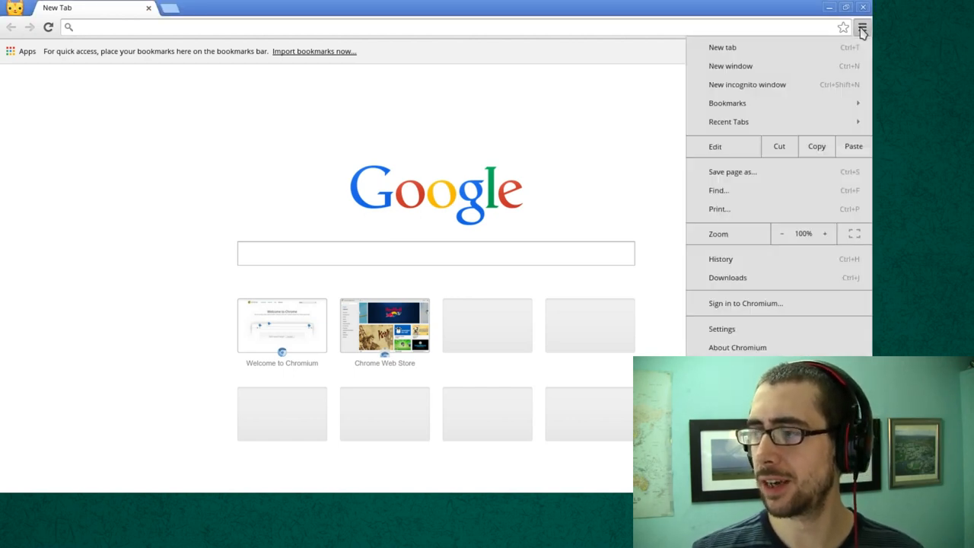
Go to Settings and expand 'Show advanced settings...' to reveal the Privacy section
{"action": "left_click", "coordinate": [721, 328]}
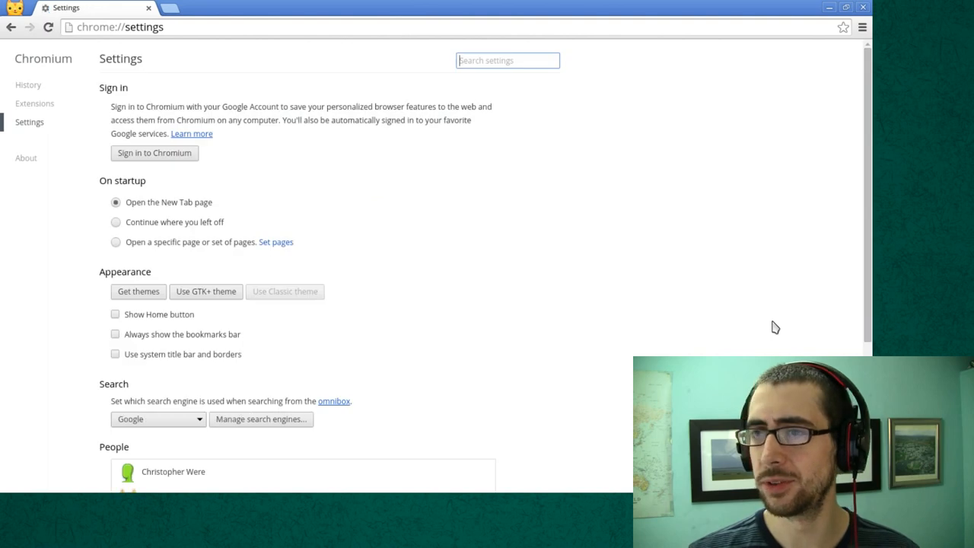
{"action": "mouse_move", "coordinate": [545, 129]}
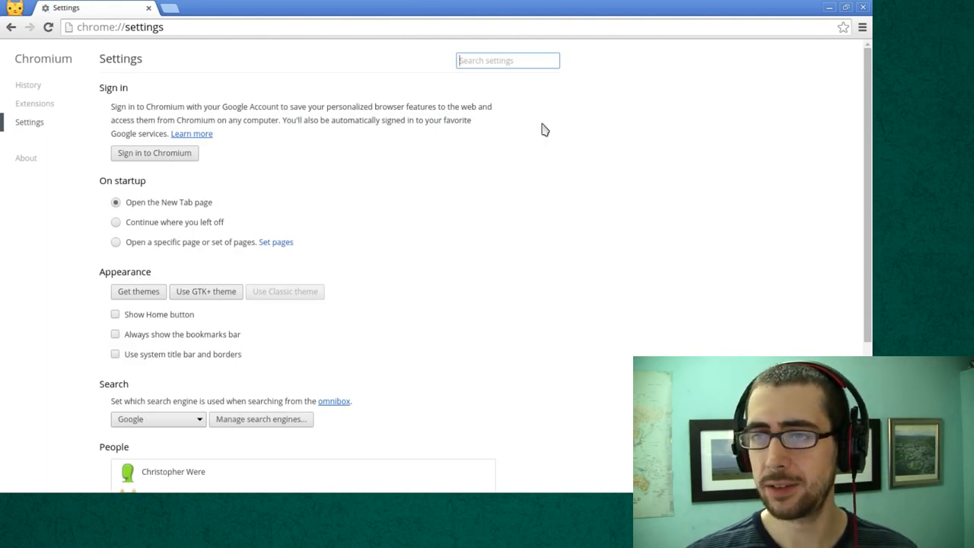
{"action": "scroll", "scroll_direction": "down", "scroll_amount": 3}
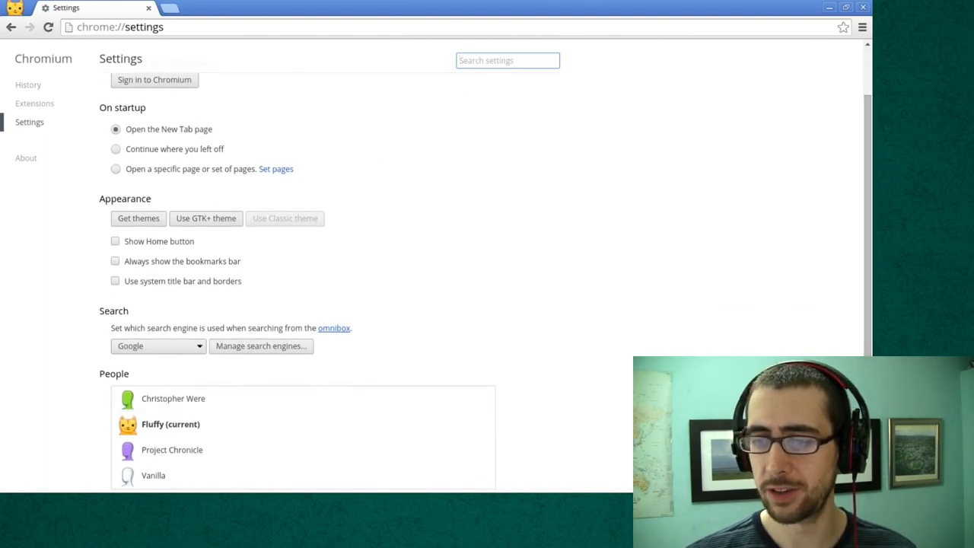
{"action": "scroll", "scroll_direction": "down", "scroll_amount": 3}
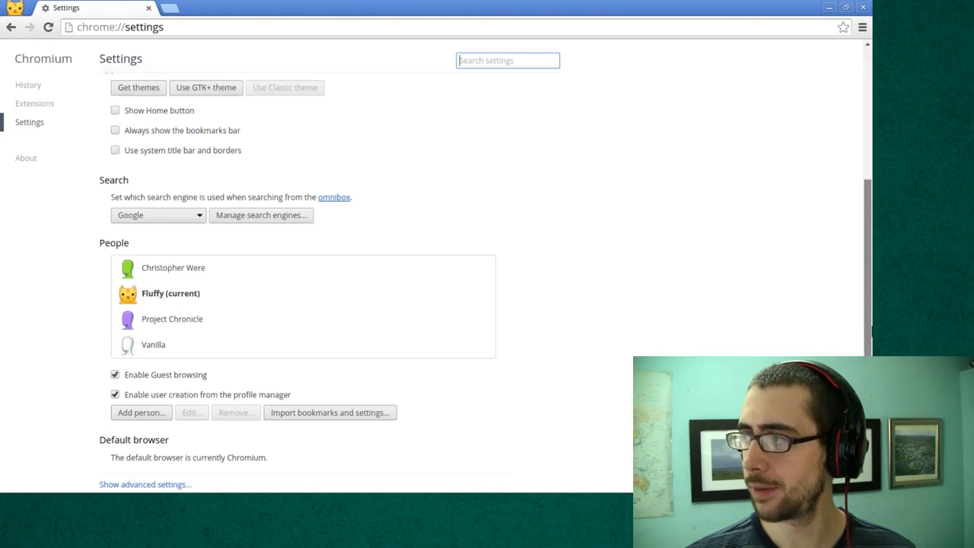
{"action": "scroll", "scroll_direction": "down", "scroll_amount": 3}
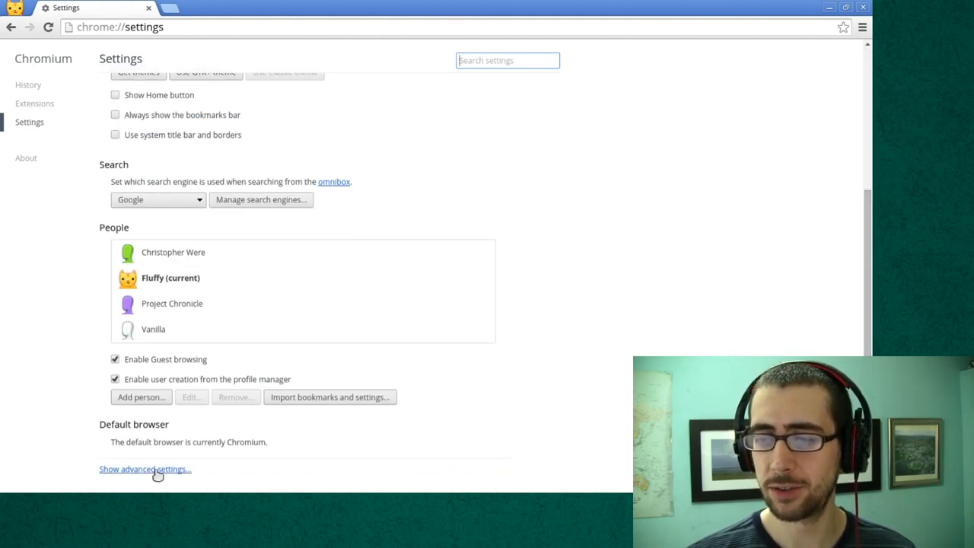
{"action": "left_click", "coordinate": [144, 469]}
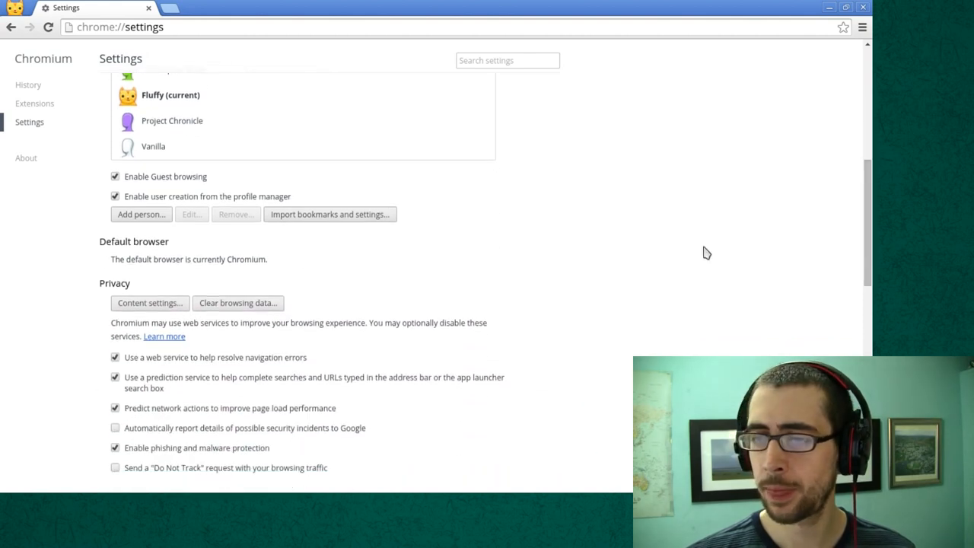
Bring up the Content settings dialog from the Privacy section
{"action": "left_click", "coordinate": [149, 303]}
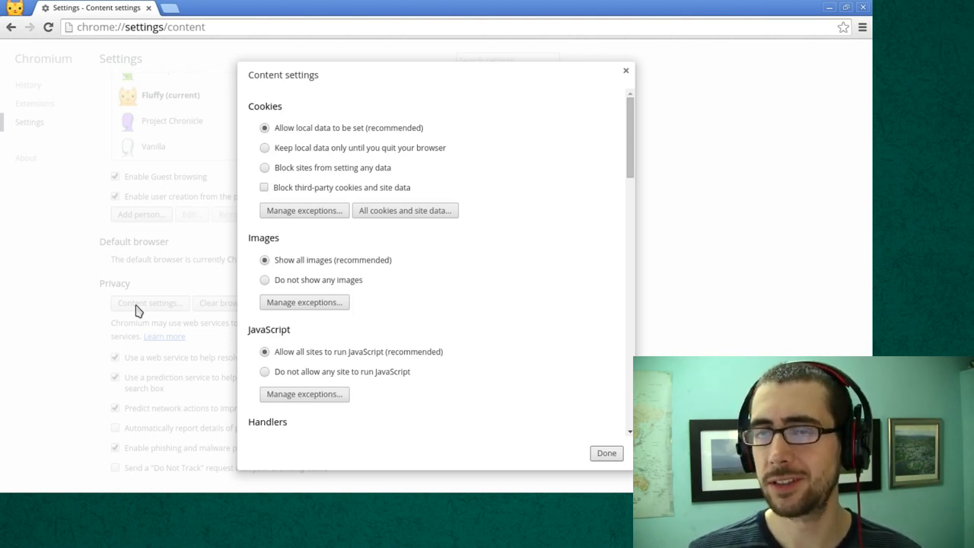
{"action": "mouse_move", "coordinate": [536, 324]}
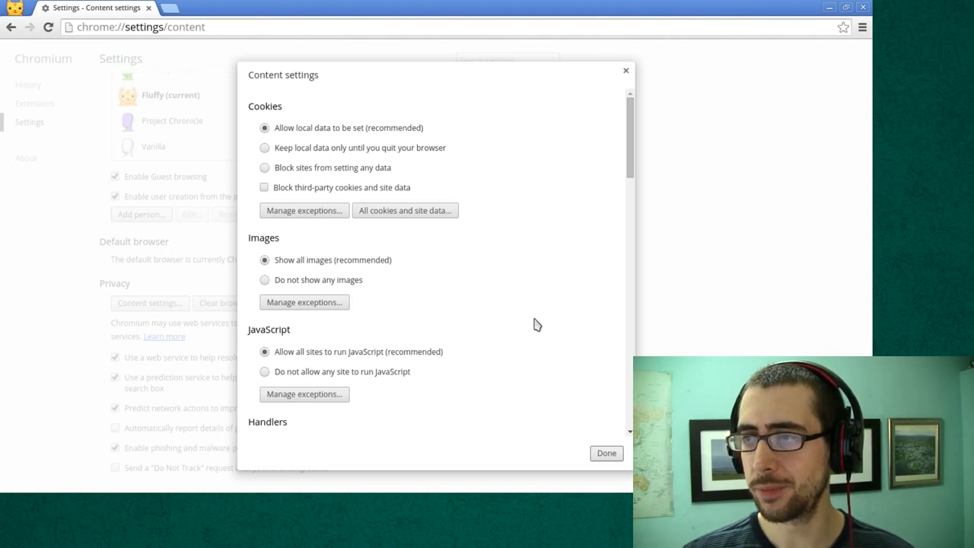
{"action": "mouse_move", "coordinate": [565, 213]}
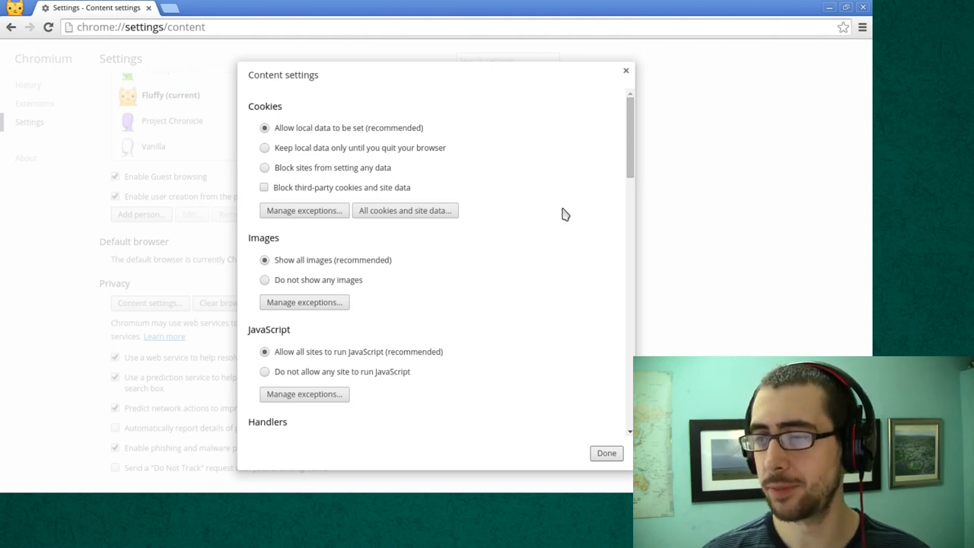
{"action": "mouse_move", "coordinate": [575, 210]}
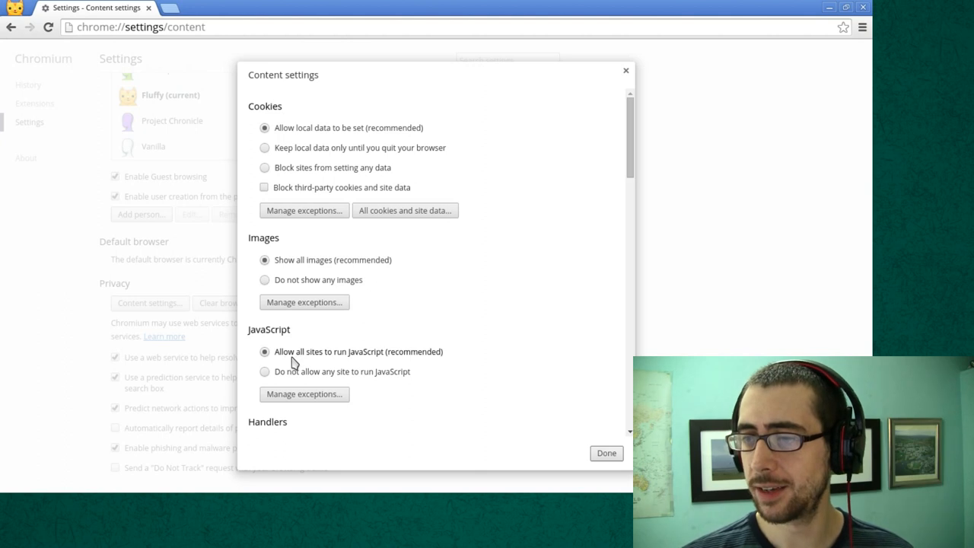
{"action": "mouse_move", "coordinate": [487, 359]}
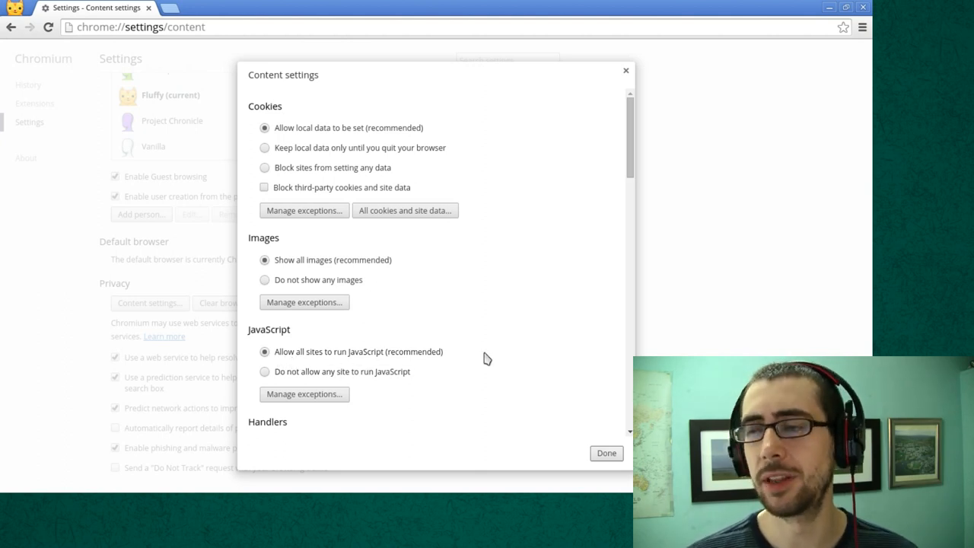
{"action": "mouse_move", "coordinate": [304, 169]}
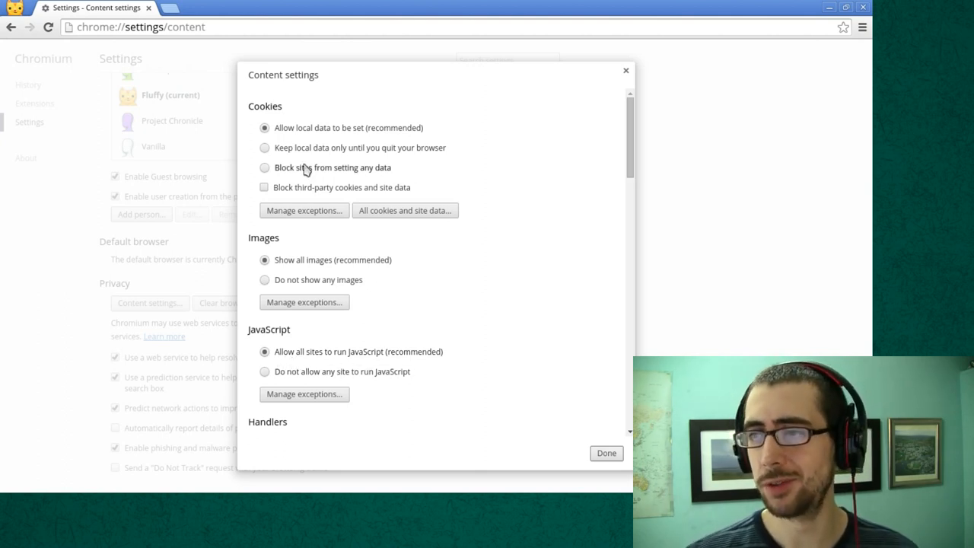
Enable 'Block third-party cookies and site data' under Cookies
{"action": "left_click", "coordinate": [265, 187]}
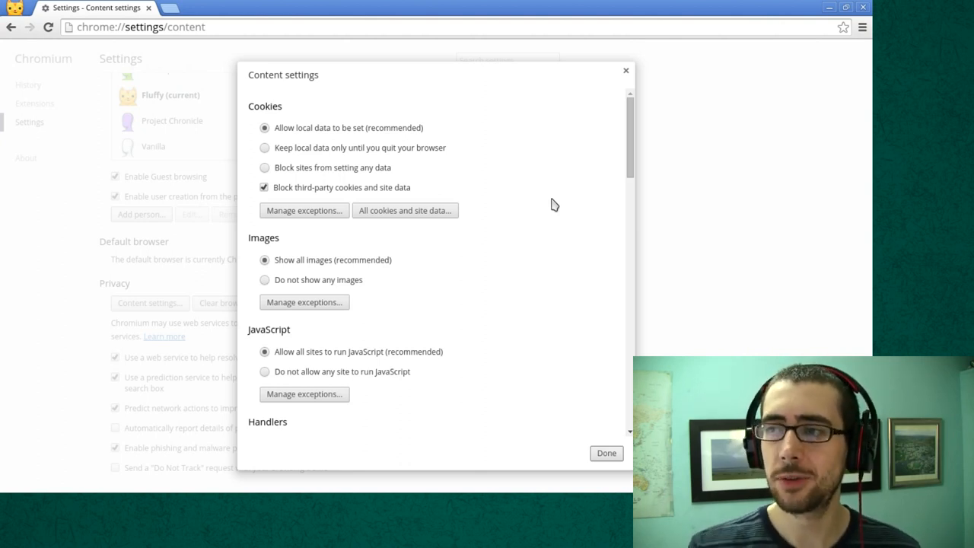
{"action": "mouse_move", "coordinate": [580, 152]}
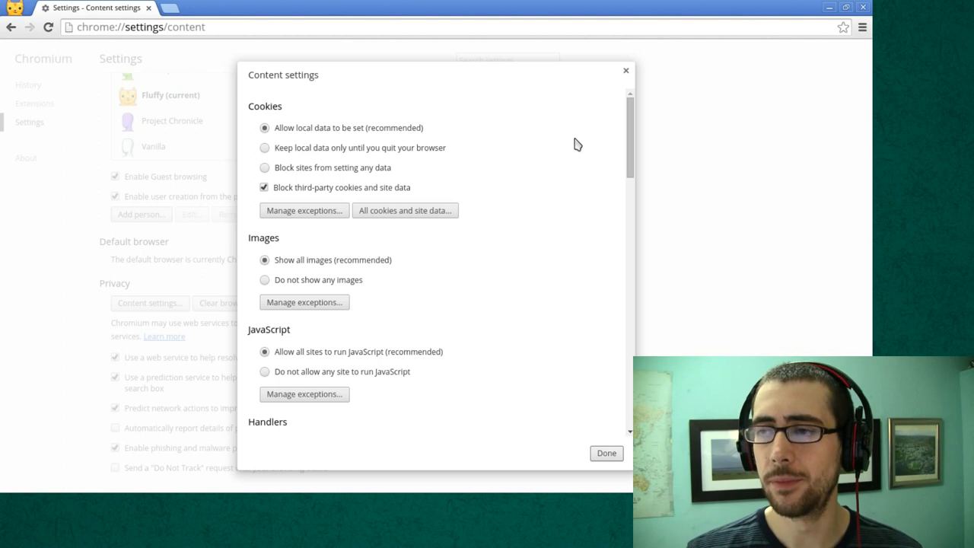
{"action": "mouse_move", "coordinate": [569, 143]}
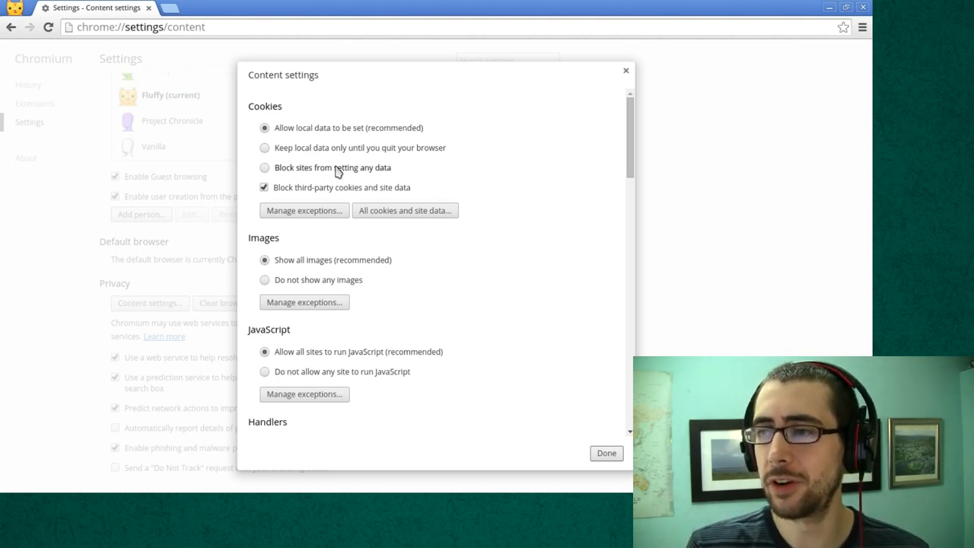
Choose 'Block sites from setting any data' and 'Do not allow any site to run JavaScript', then confirm with Done
{"action": "left_click", "coordinate": [265, 167]}
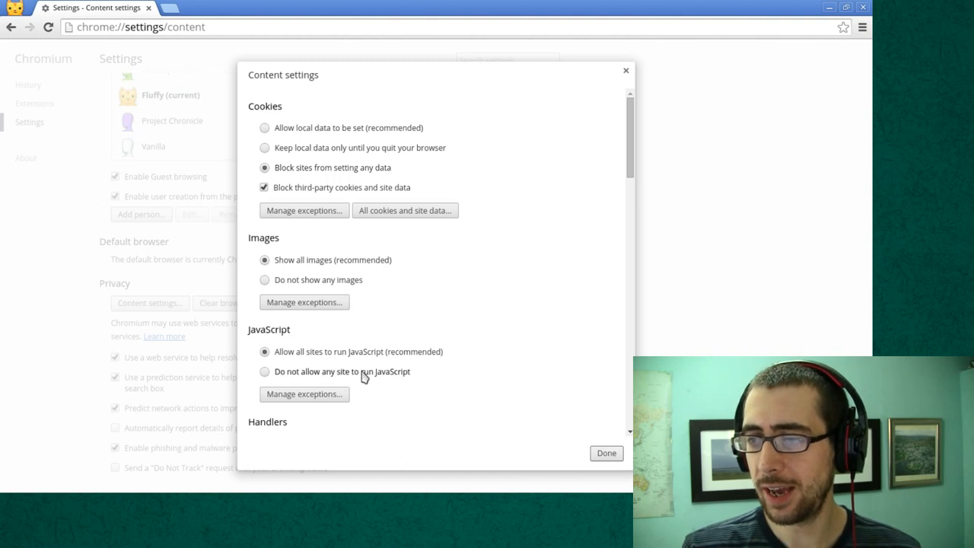
{"action": "left_click", "coordinate": [265, 371]}
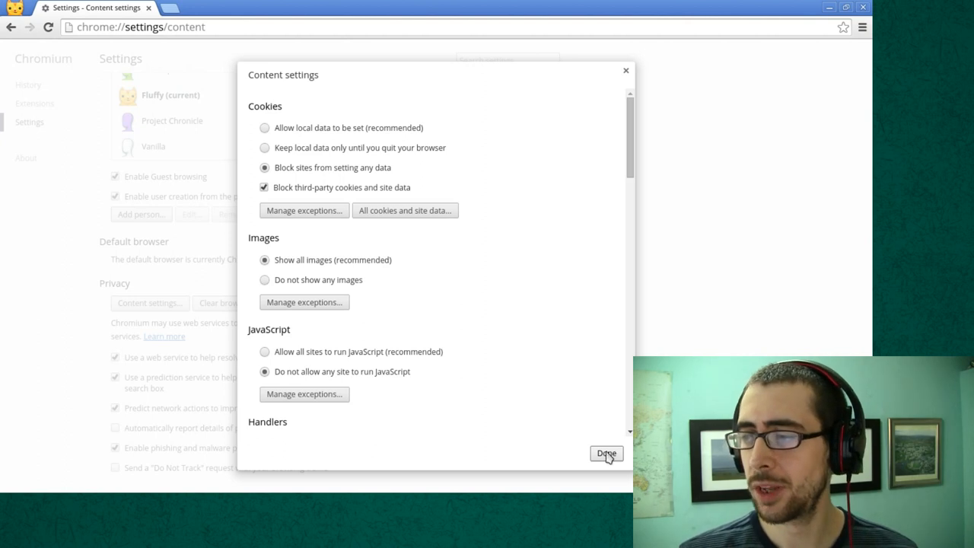
{"action": "left_click", "coordinate": [606, 454]}
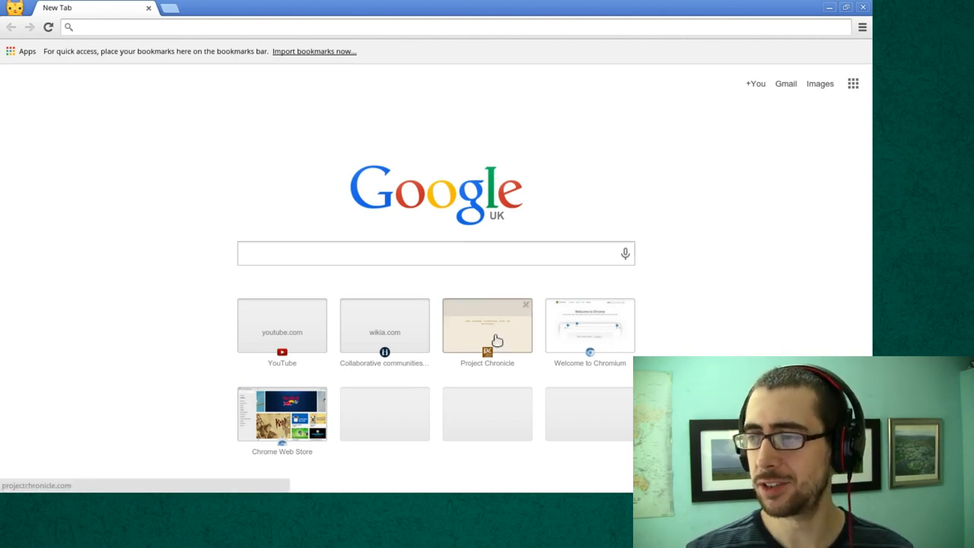
Load the Project Chronicle site from its new-tab thumbnail and check the blocked-content indicator
{"action": "left_click", "coordinate": [487, 325]}
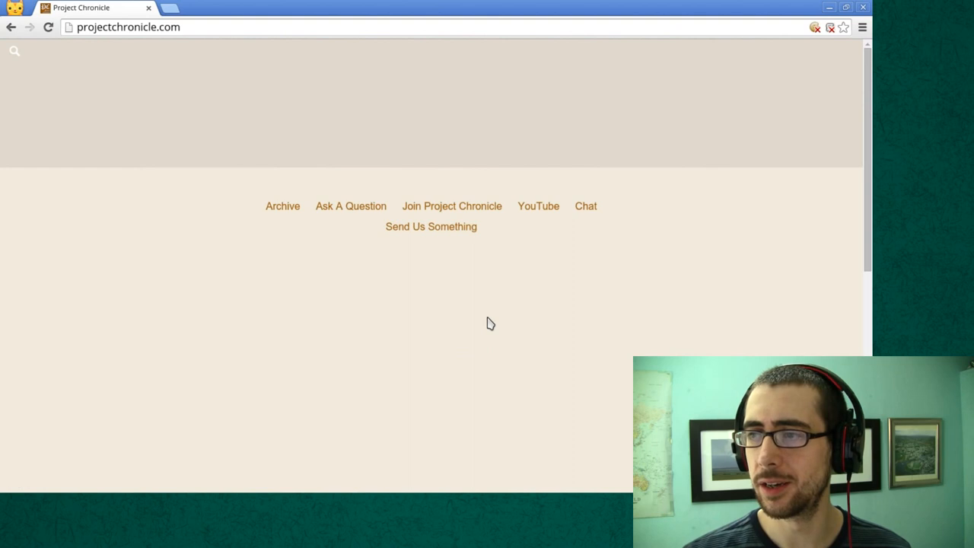
{"action": "mouse_move", "coordinate": [460, 333]}
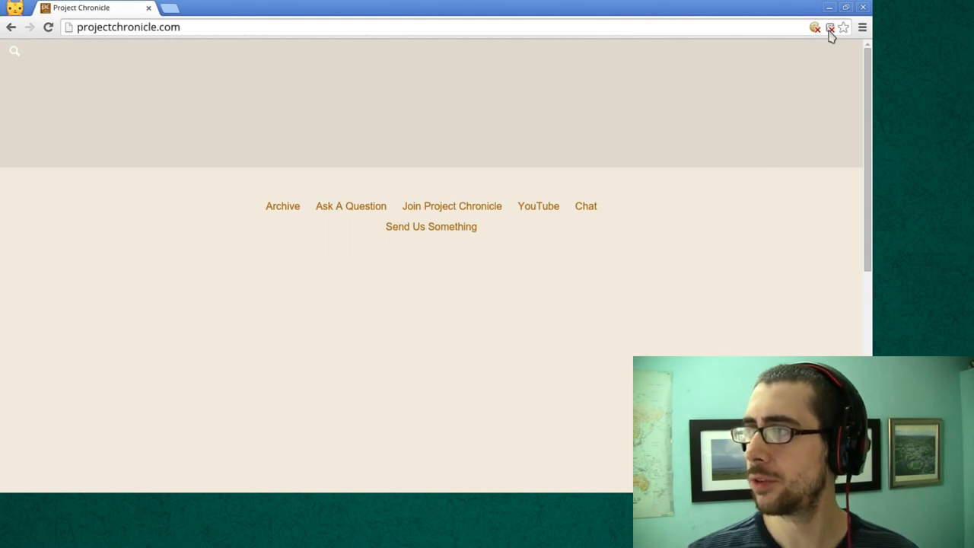
{"action": "left_click", "coordinate": [812, 28]}
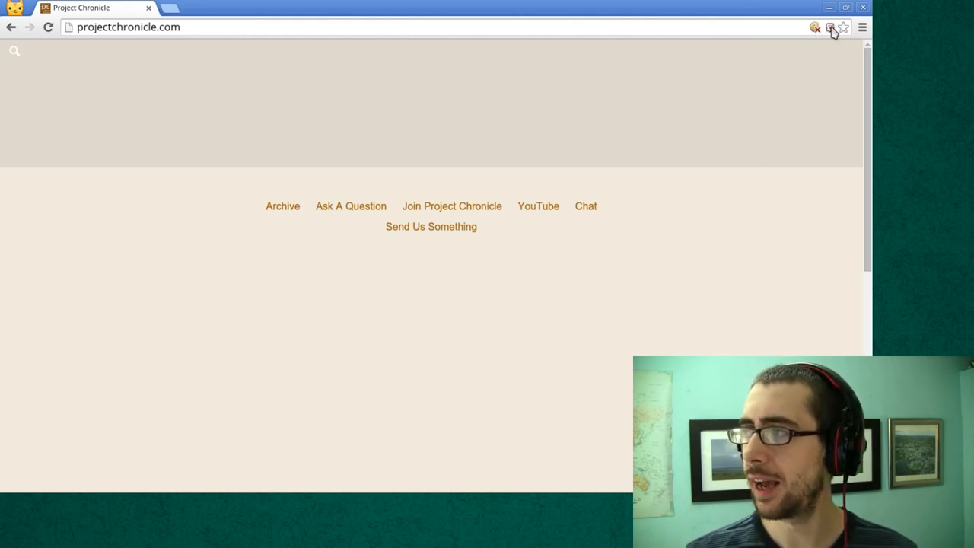
{"action": "mouse_move", "coordinate": [825, 28]}
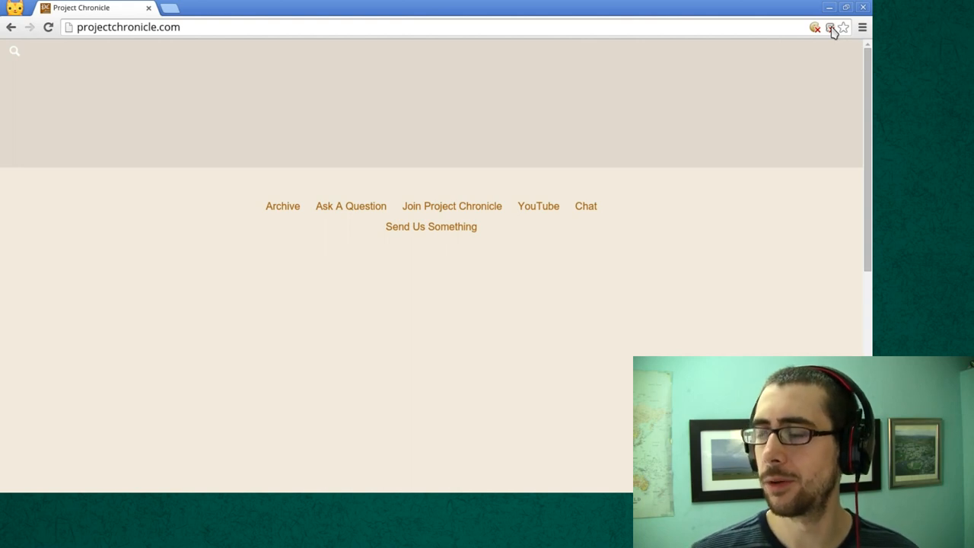
Set 'Always allow JavaScript on projectchronicle.com' from the blocked-script notice and reload the page
{"action": "left_click", "coordinate": [824, 28]}
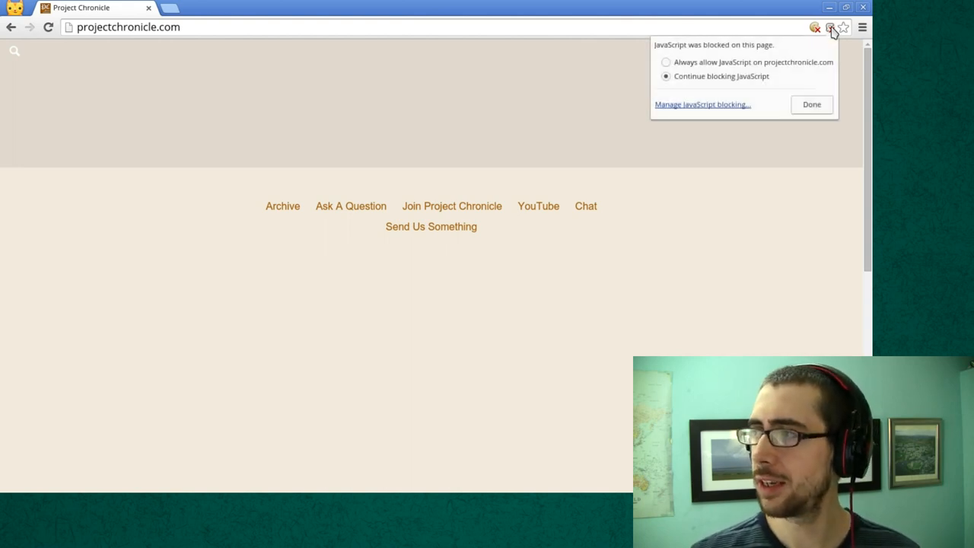
{"action": "mouse_move", "coordinate": [686, 73]}
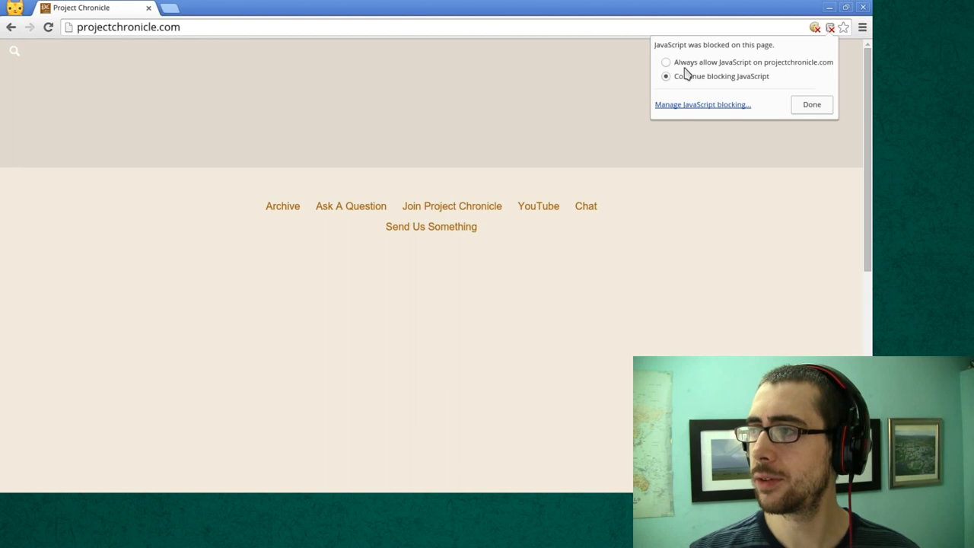
{"action": "mouse_move", "coordinate": [722, 67]}
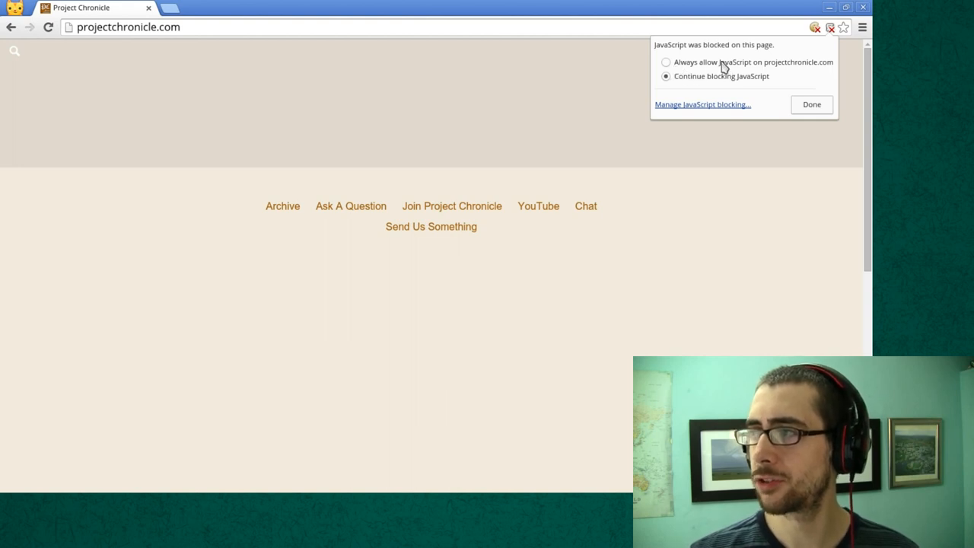
{"action": "left_click", "coordinate": [810, 104]}
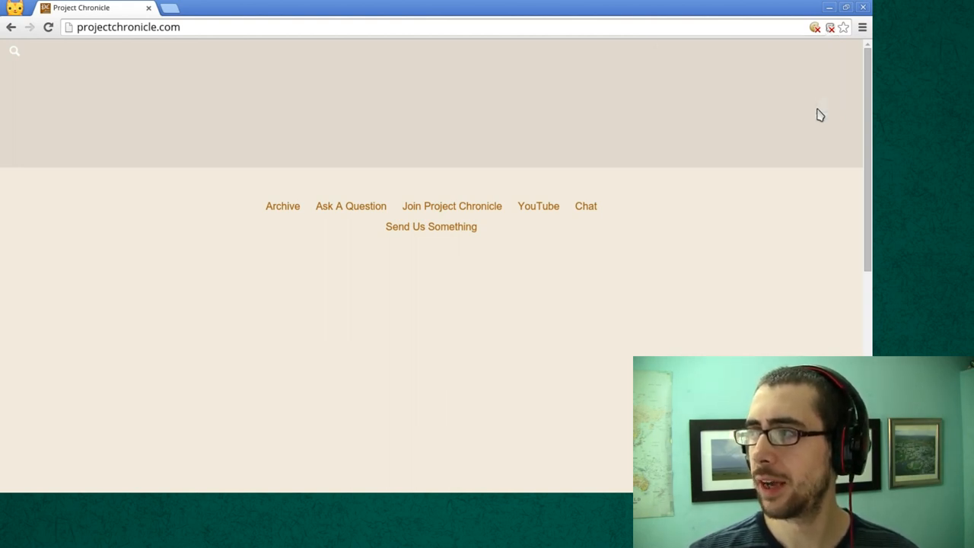
{"action": "left_click", "coordinate": [49, 28]}
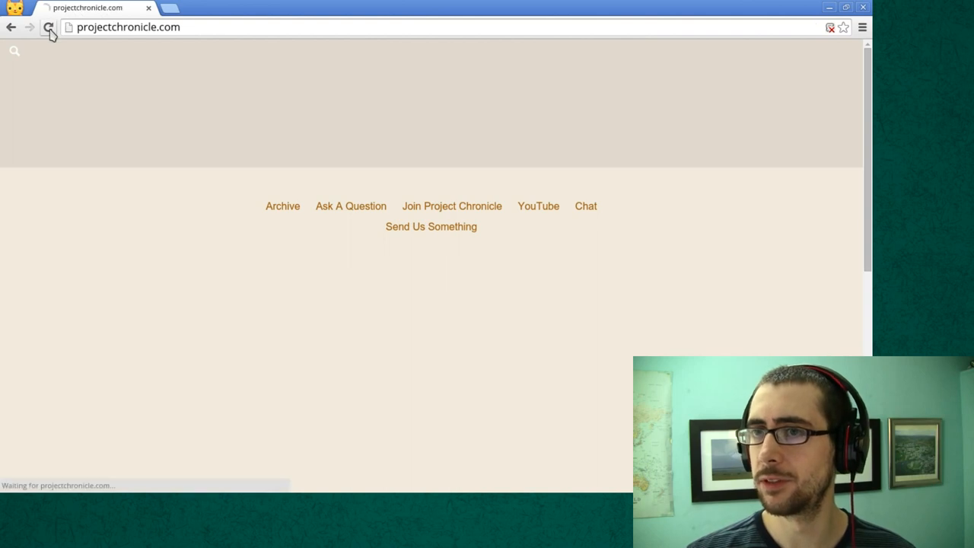